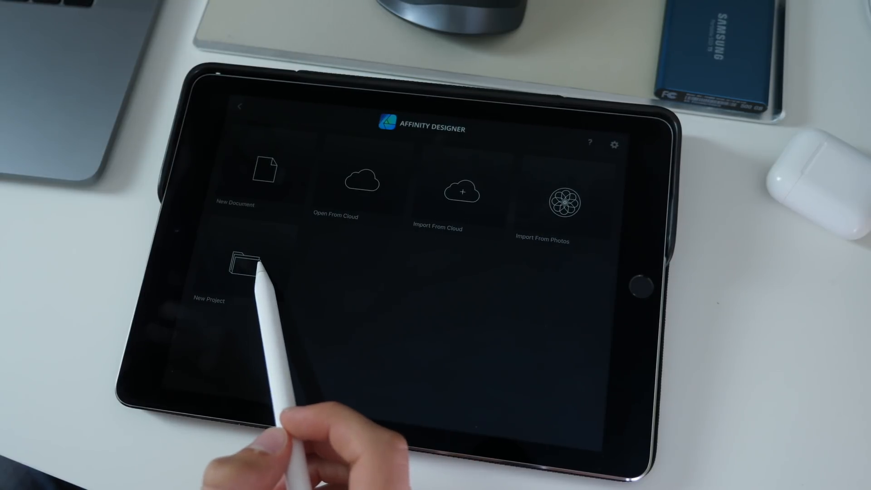
- Start a new document from the home screen to open its setup dialog
left_click(266, 172)
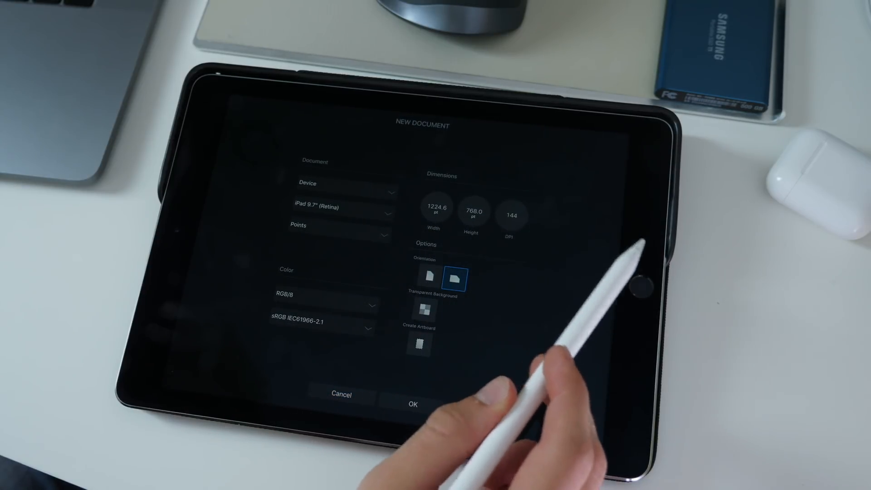
- Edit the document width, confirm, and add the 'This is a mountain' caption
left_click(436, 210)
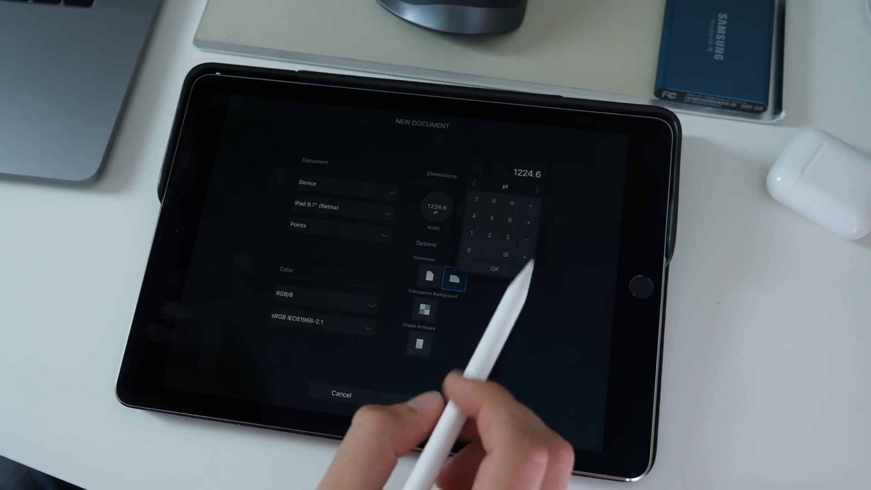
left_click(494, 269)
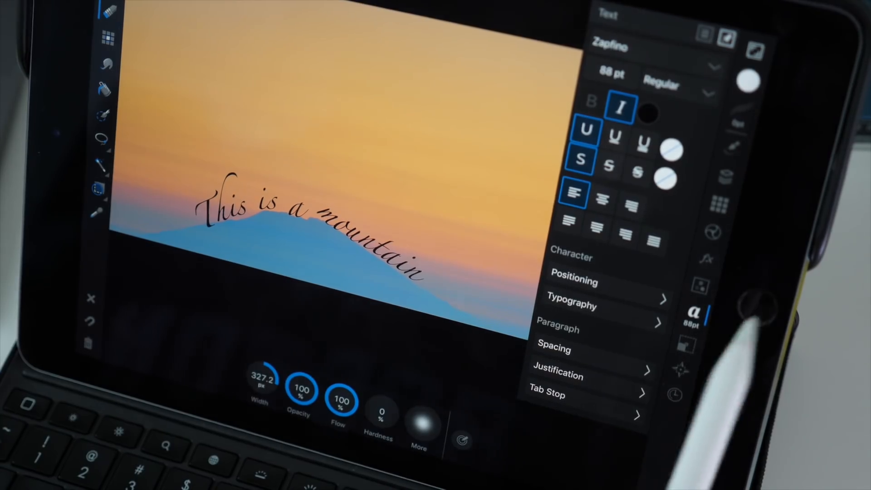
- Enable the 3D Layer FX on the mountain caption, then open the laptop photo
left_click(705, 261)
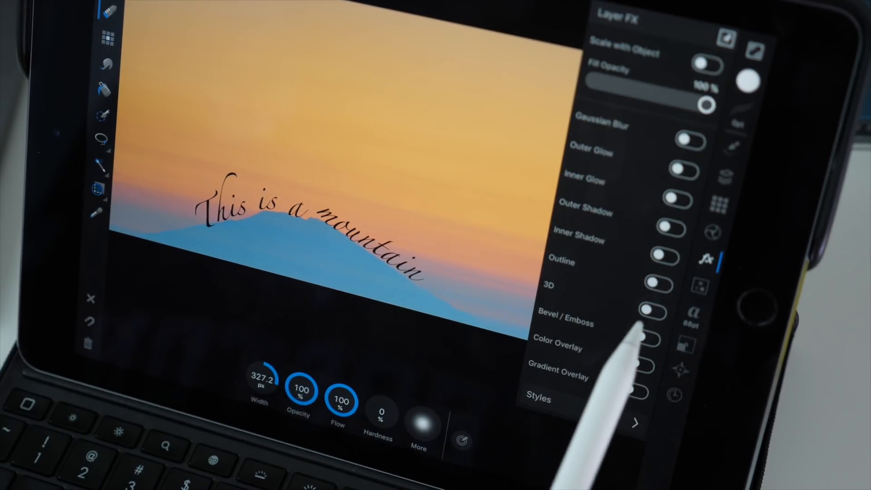
left_click(659, 312)
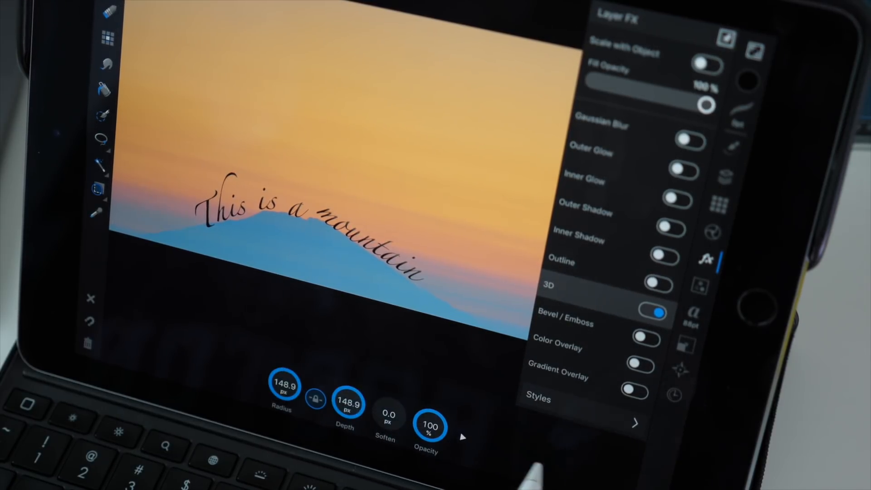
left_click(676, 228)
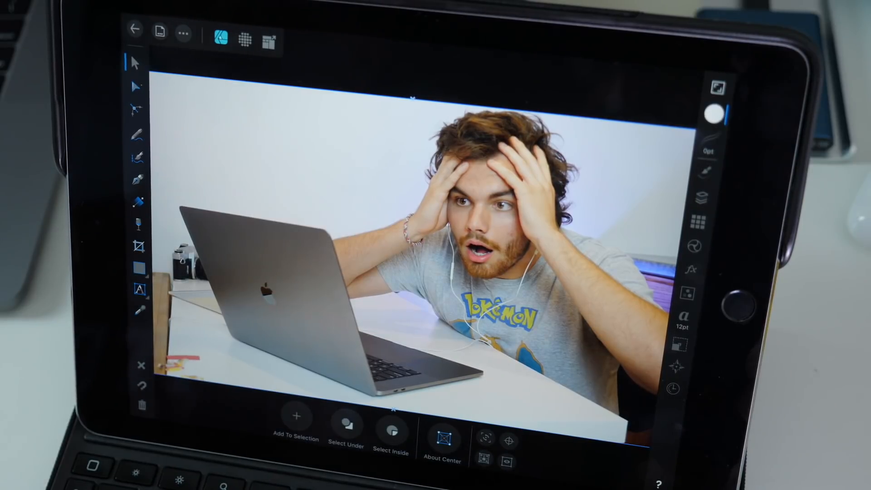
- In the Pixel persona, trace a magnetic freehand selection around the laptop
left_click(246, 40)
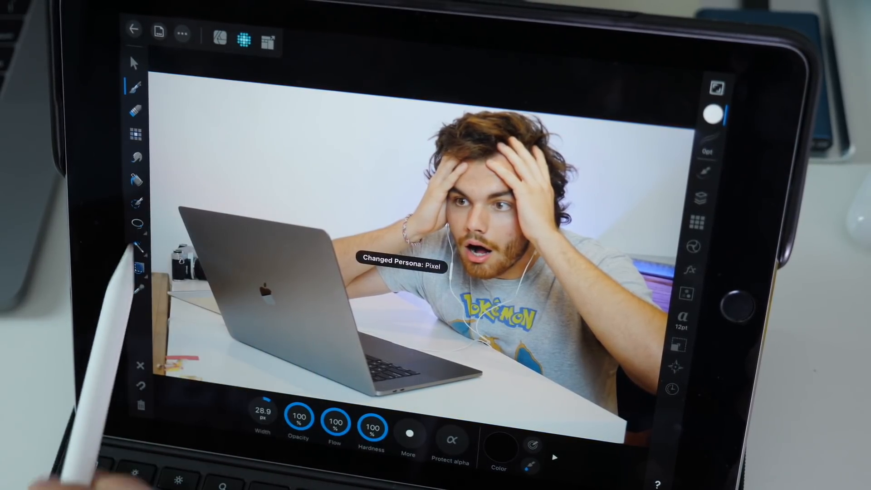
left_click(137, 221)
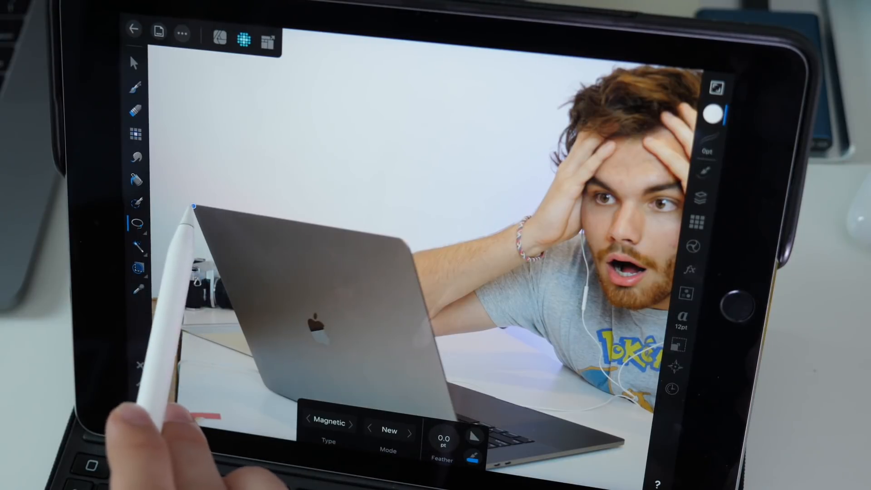
left_click_drag(192, 207, 406, 239)
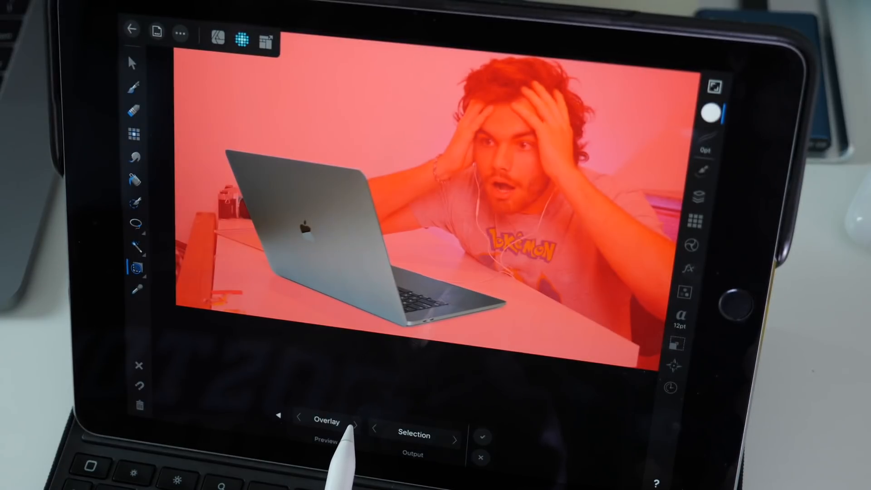
- Preview the laptop selection on Black Matte, then White Matte, and apply it
left_click(327, 421)
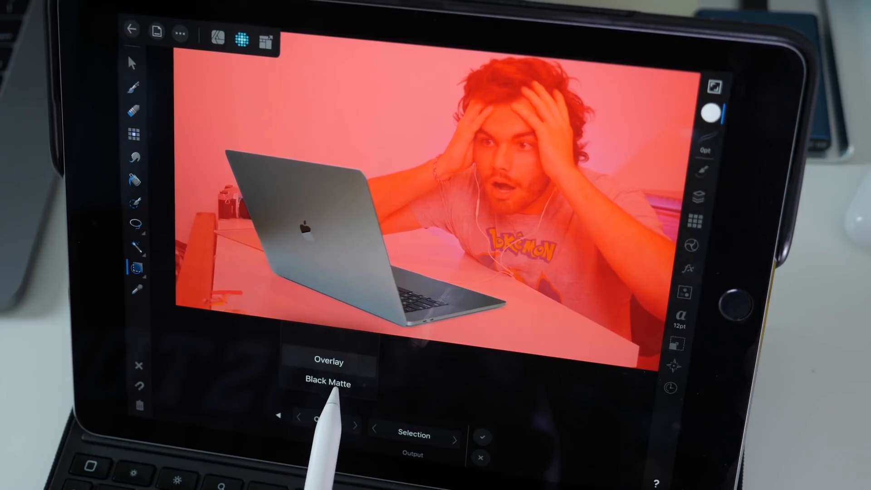
left_click(327, 382)
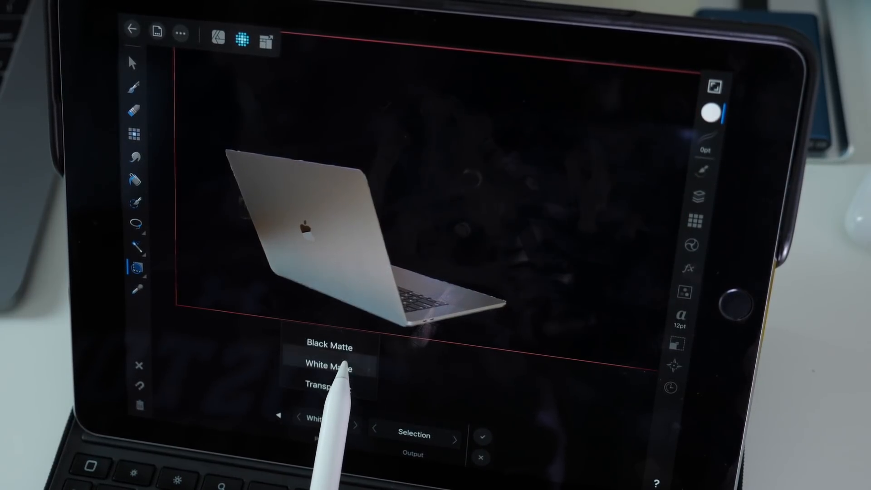
left_click(328, 364)
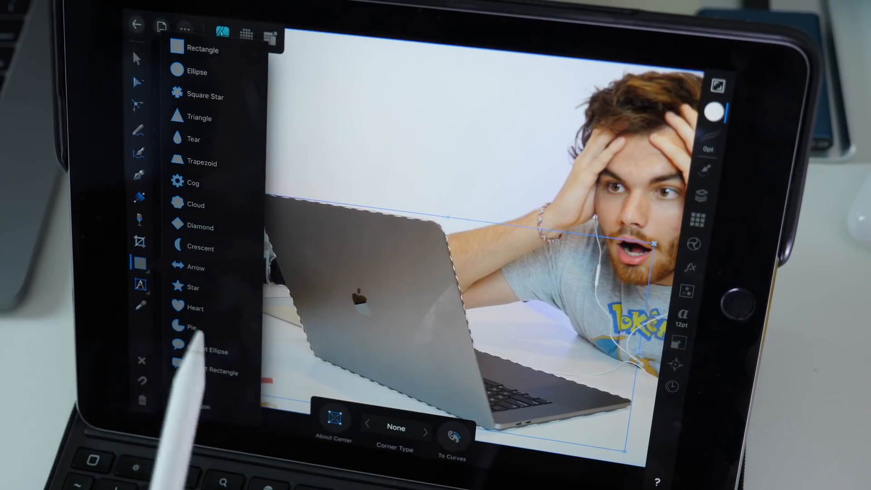
- Draw a heart above the laptop with a red Radial gradient overlay
left_click(195, 307)
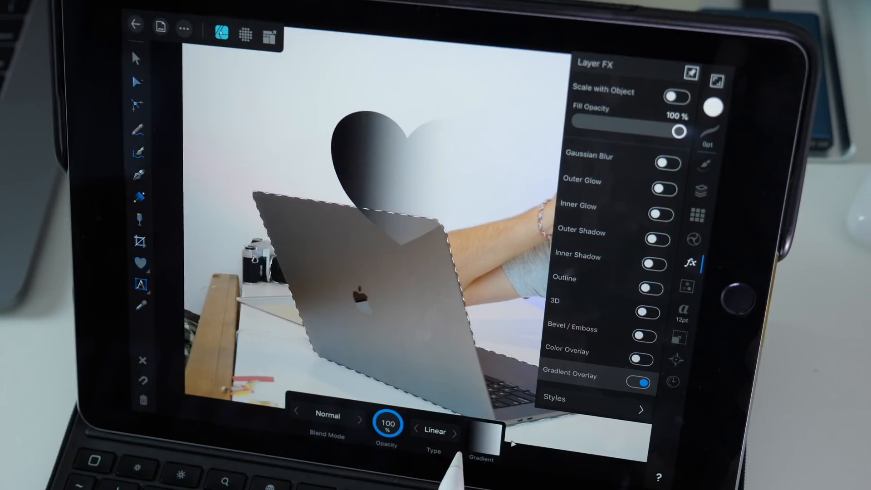
left_click(433, 431)
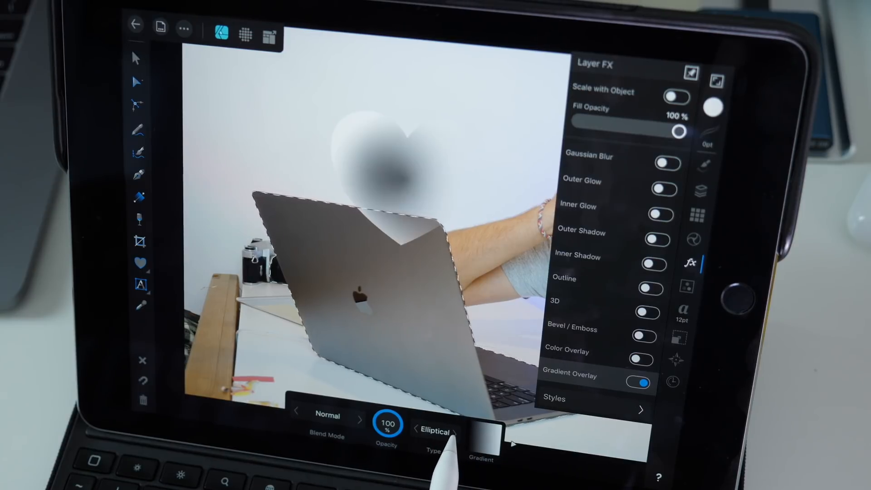
left_click(456, 431)
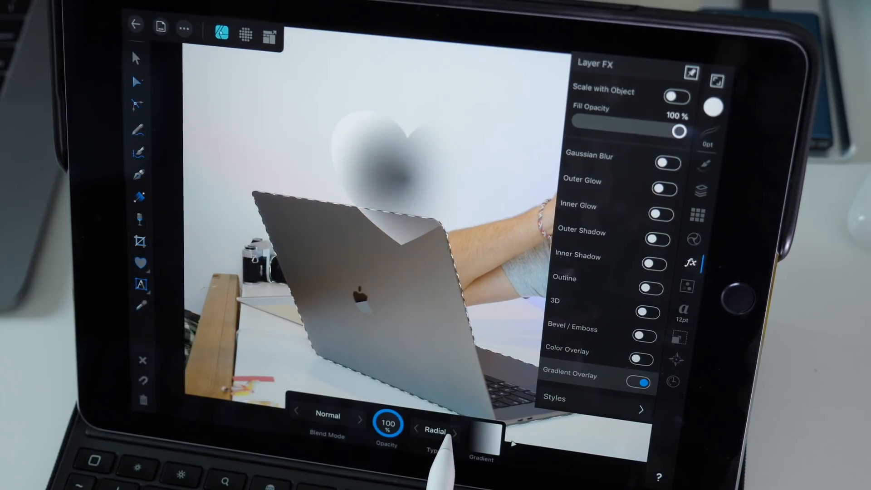
left_click(458, 431)
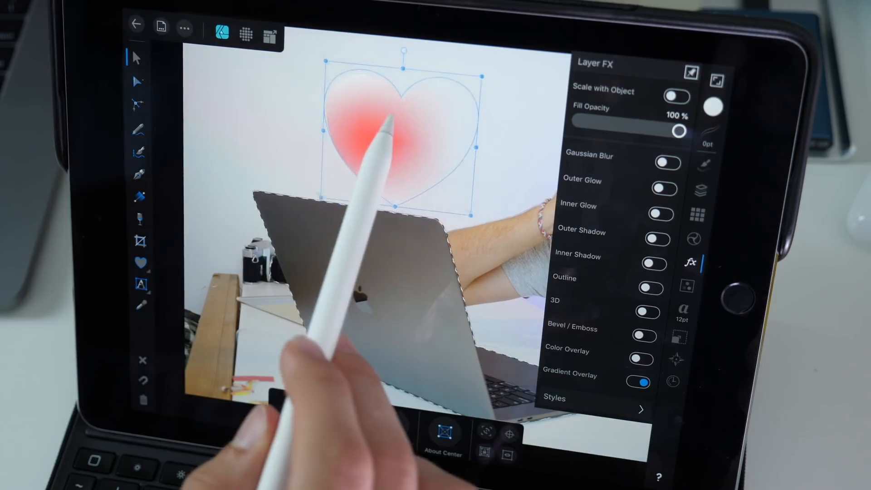
- Turn on 3D for the heart, then type the text 'AFF' beside it
left_click(647, 300)
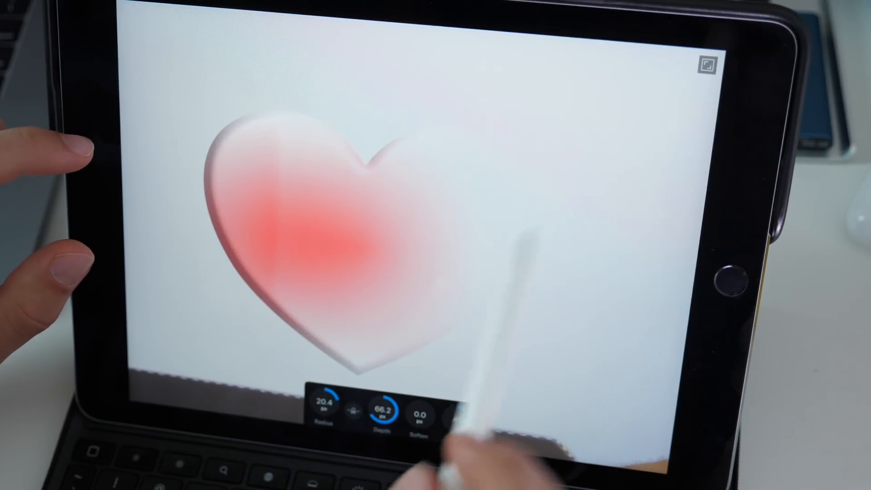
left_click(682, 247)
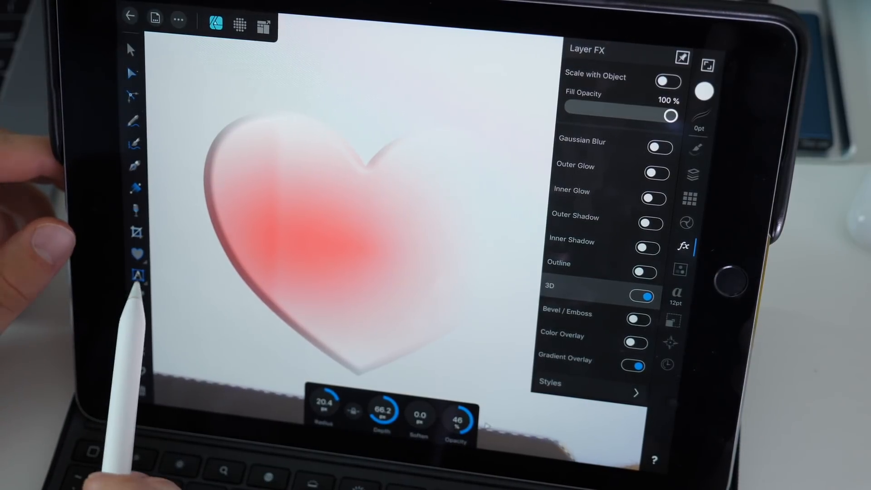
left_click(136, 274)
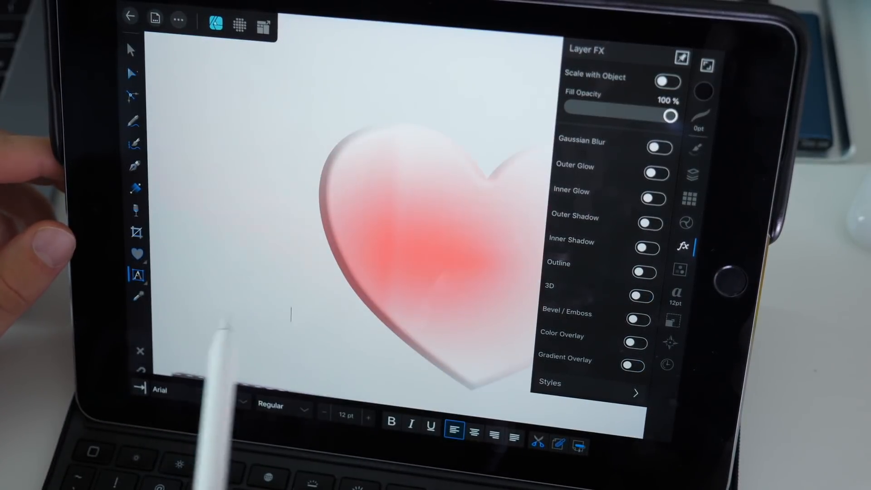
type("AFF")
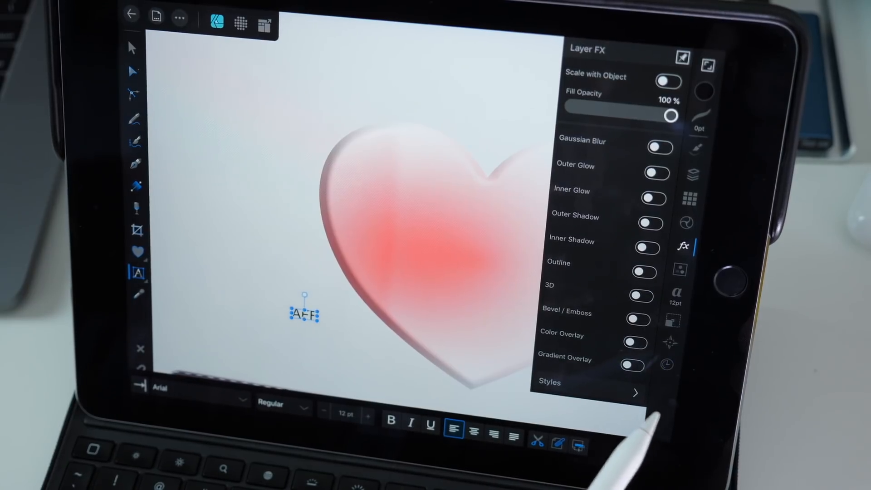